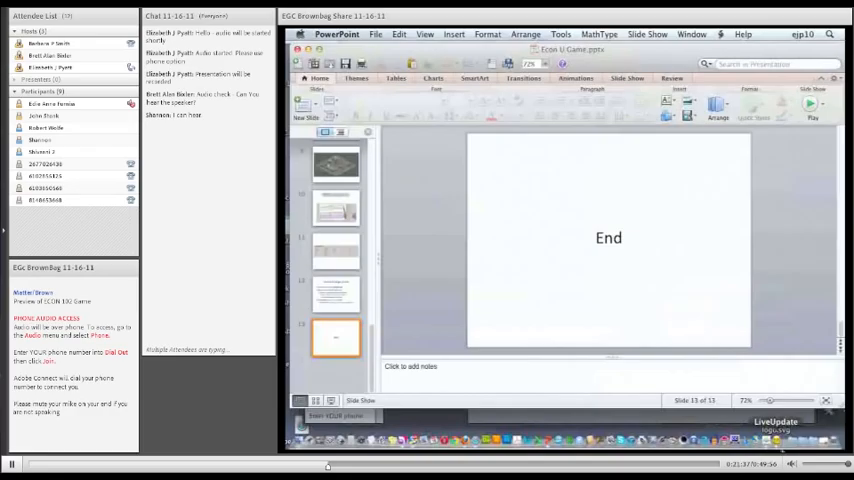
Keep the Union Protests event card and its two response choices visible on the shared screen
click(300, 33)
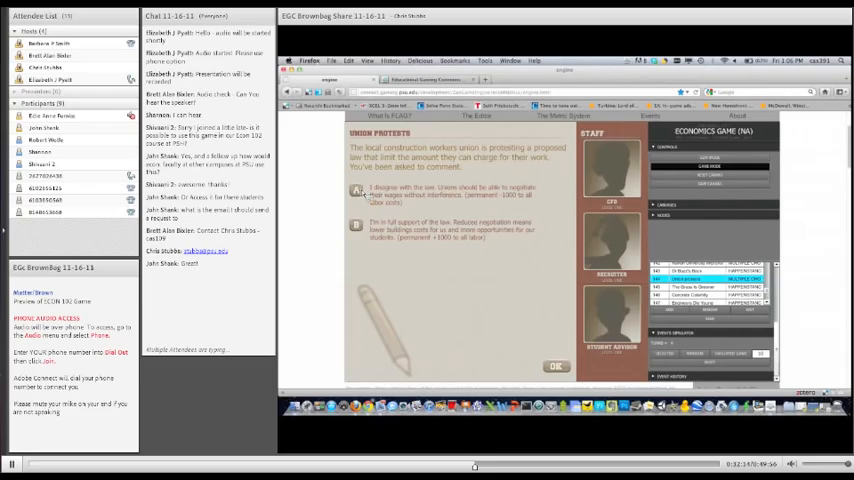
click(555, 366)
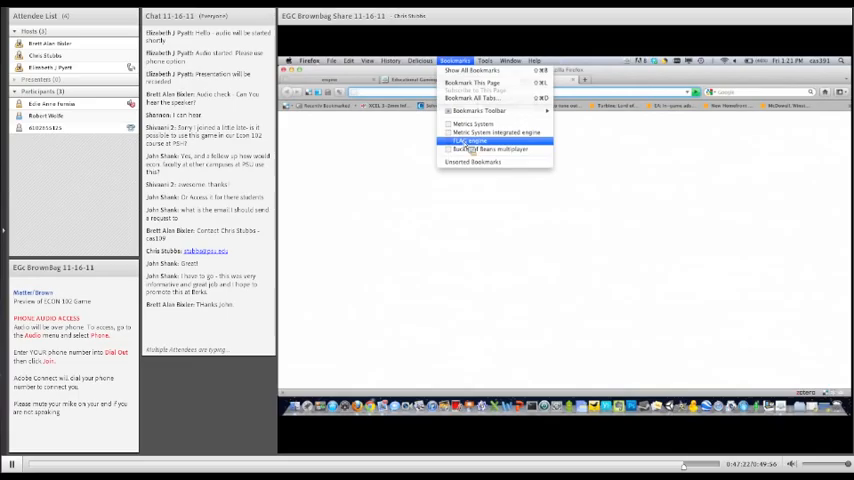
Load the bookmarked ECON U page so the FLAG Game Engine splash screen appears
click(468, 140)
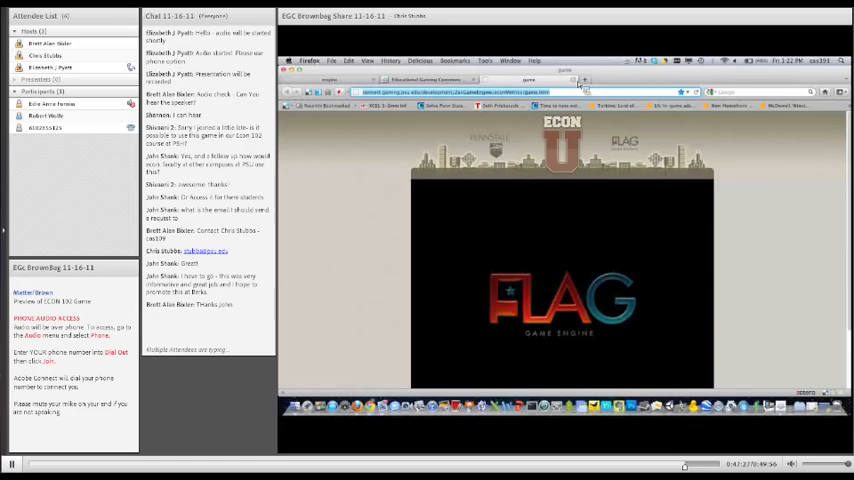